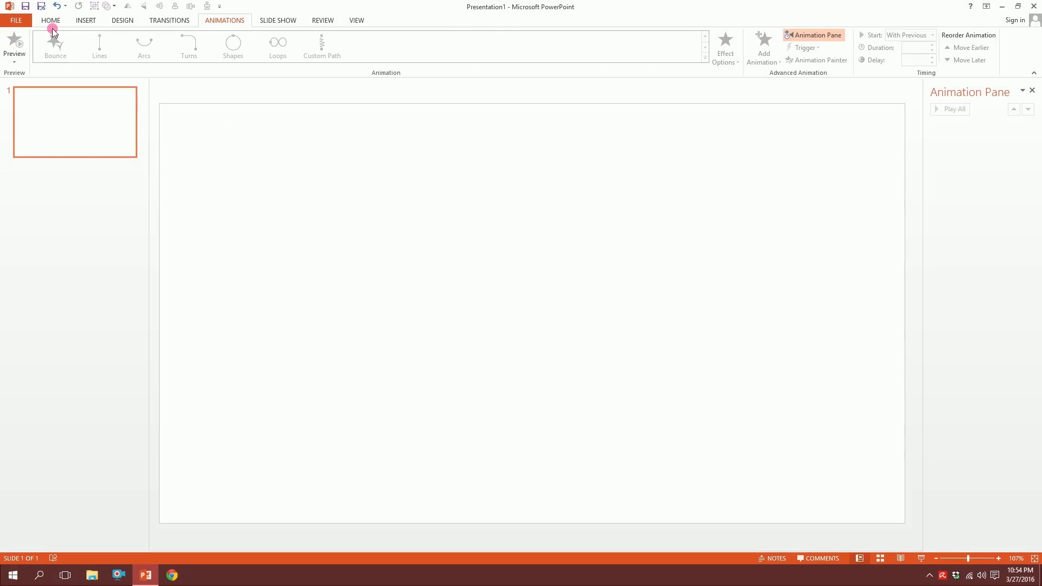
- Close the Animation Pane and bring up the Insert Shapes gallery
click(51, 20)
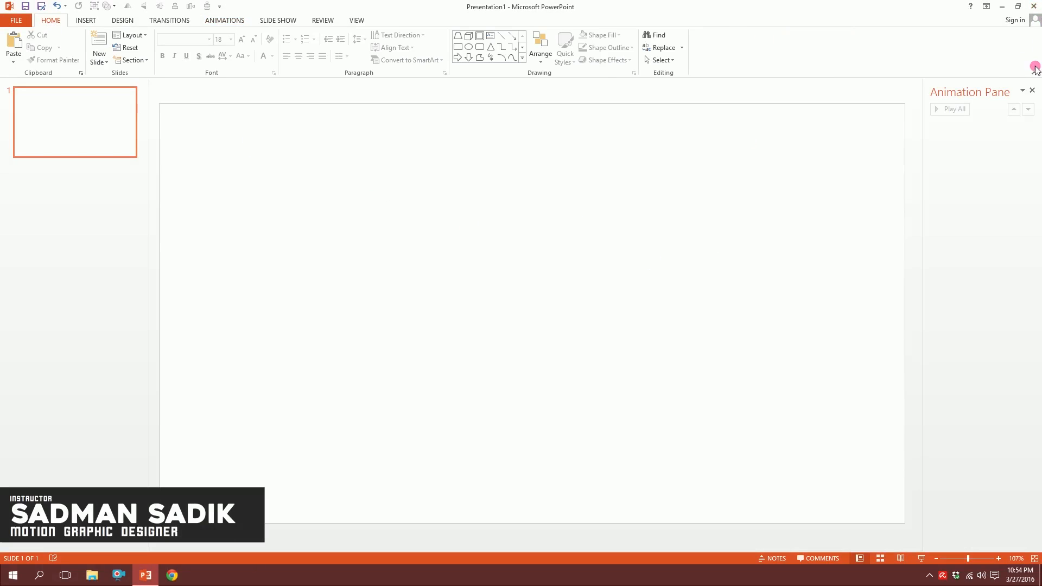
click(85, 19)
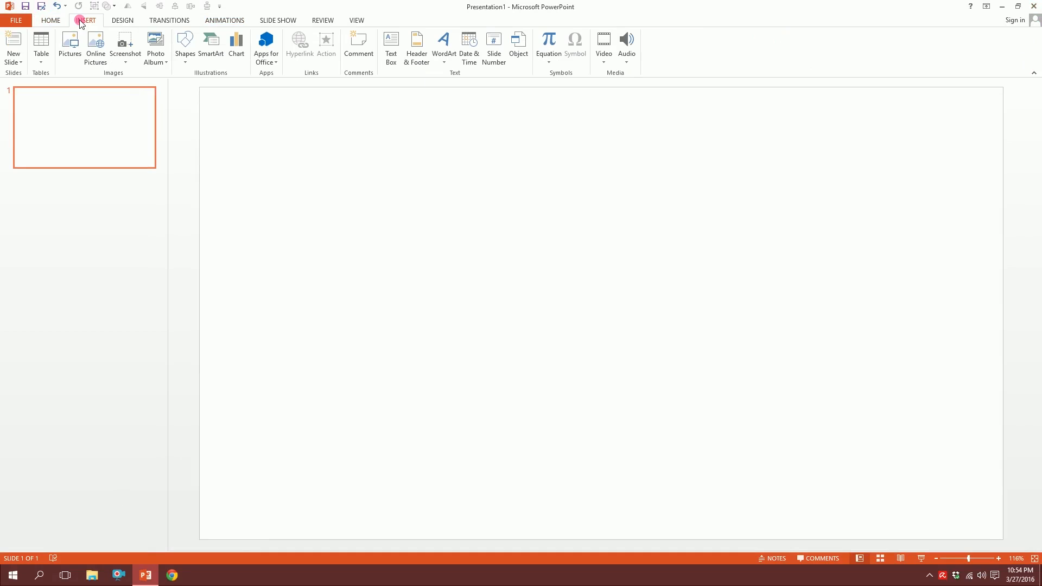
click(185, 47)
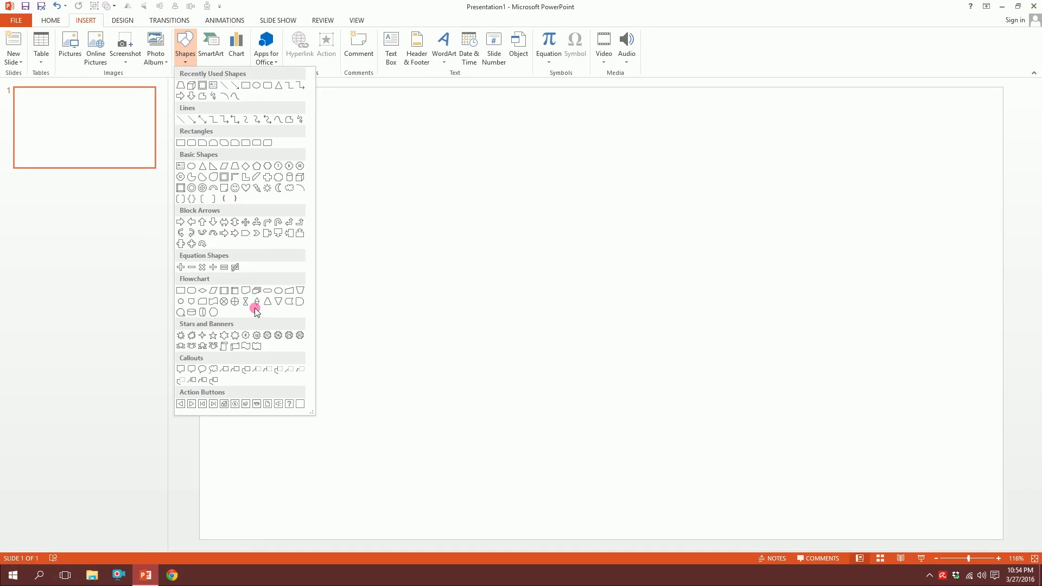
mouse_move(257, 282)
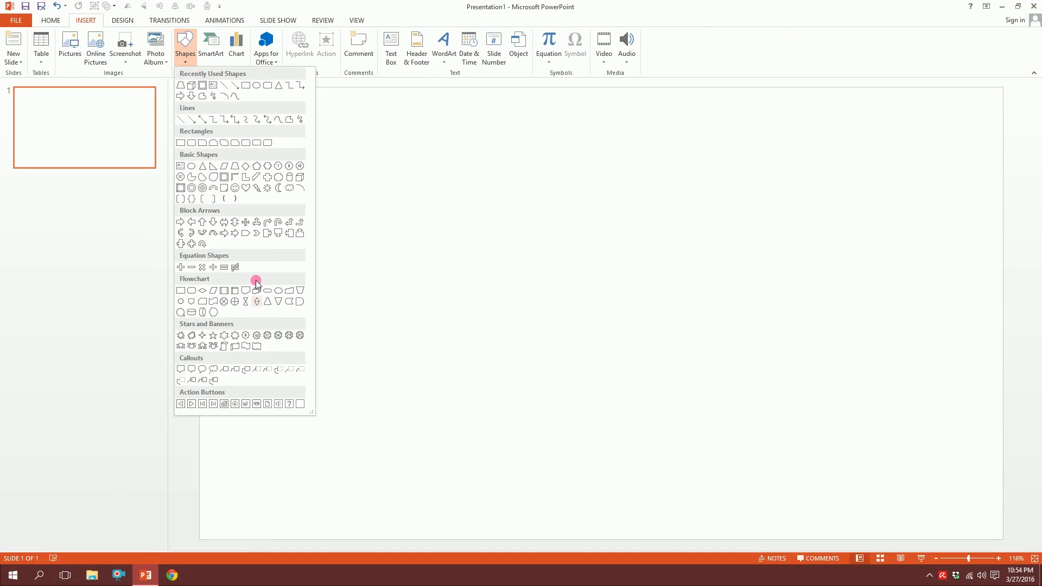
mouse_move(238, 224)
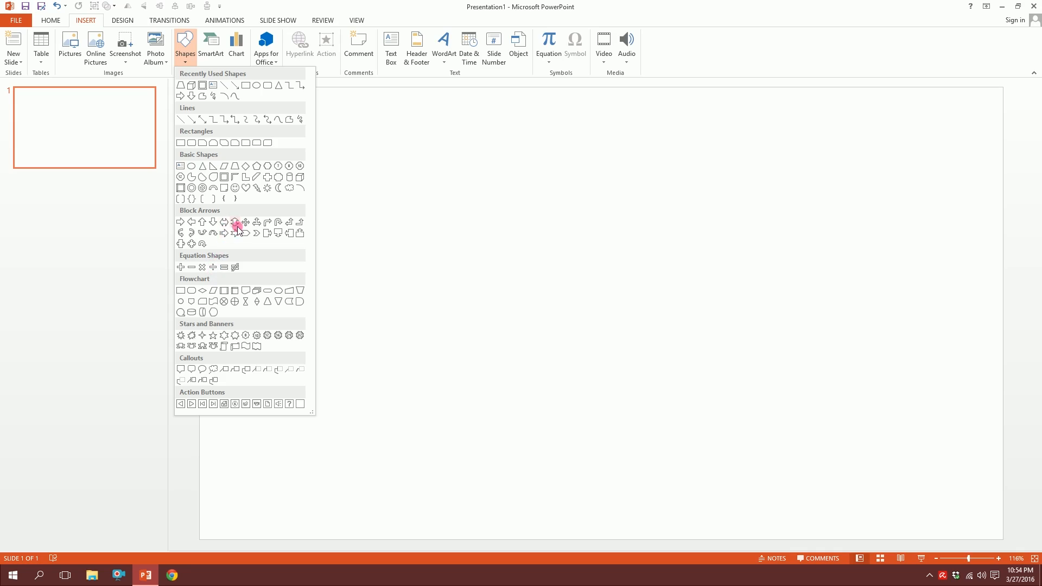
mouse_move(255, 233)
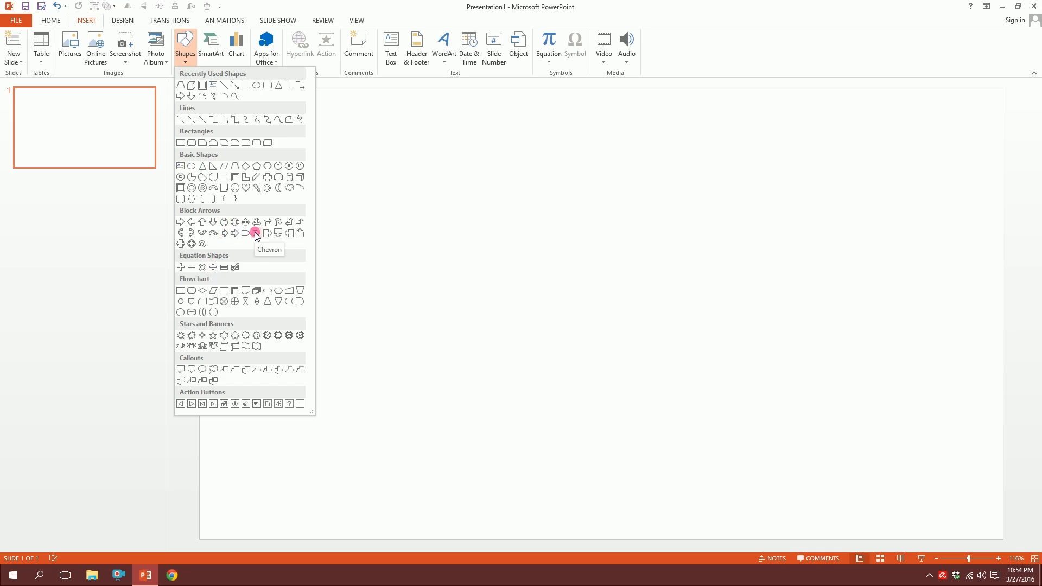
- Draw a Chevron block arrow and give it the recent hot-pink fill with No Outline
click(256, 233)
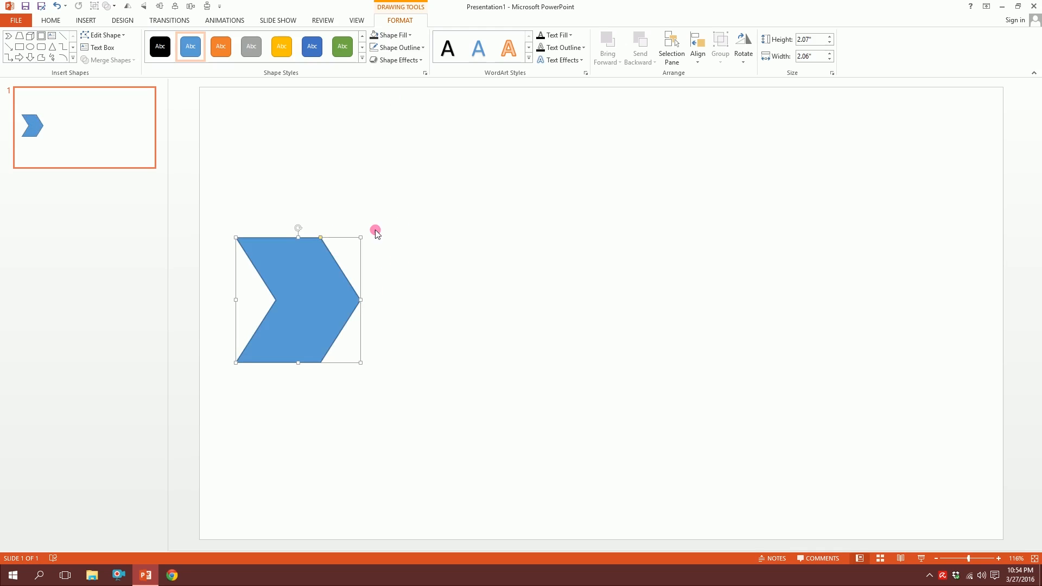
click(397, 47)
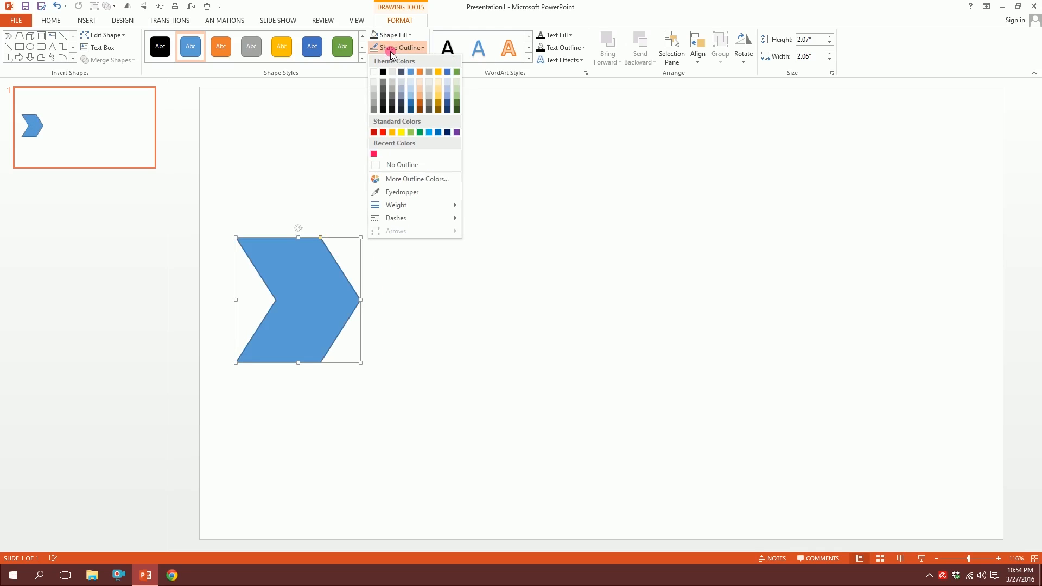
click(401, 165)
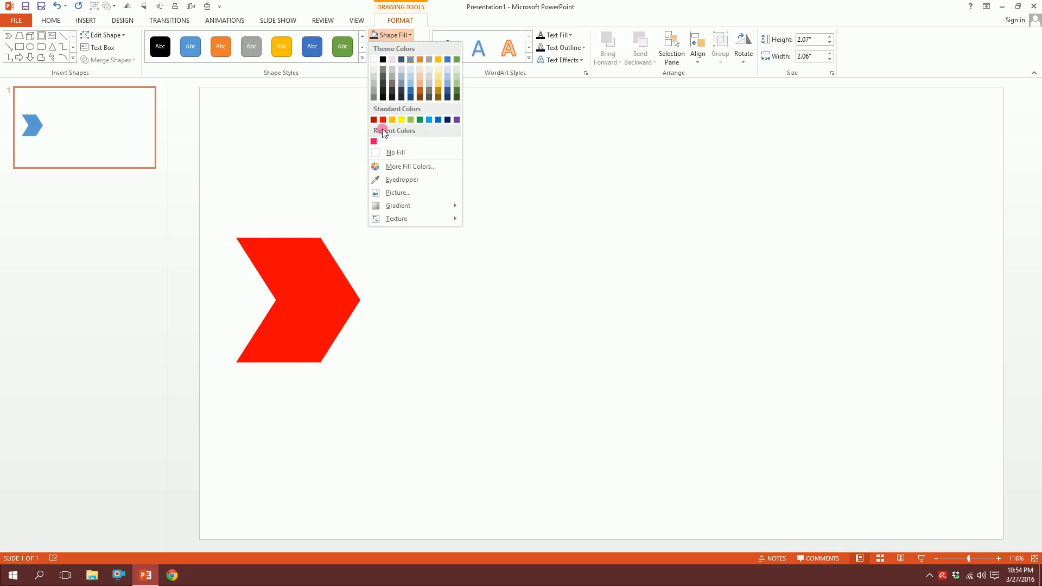
click(375, 141)
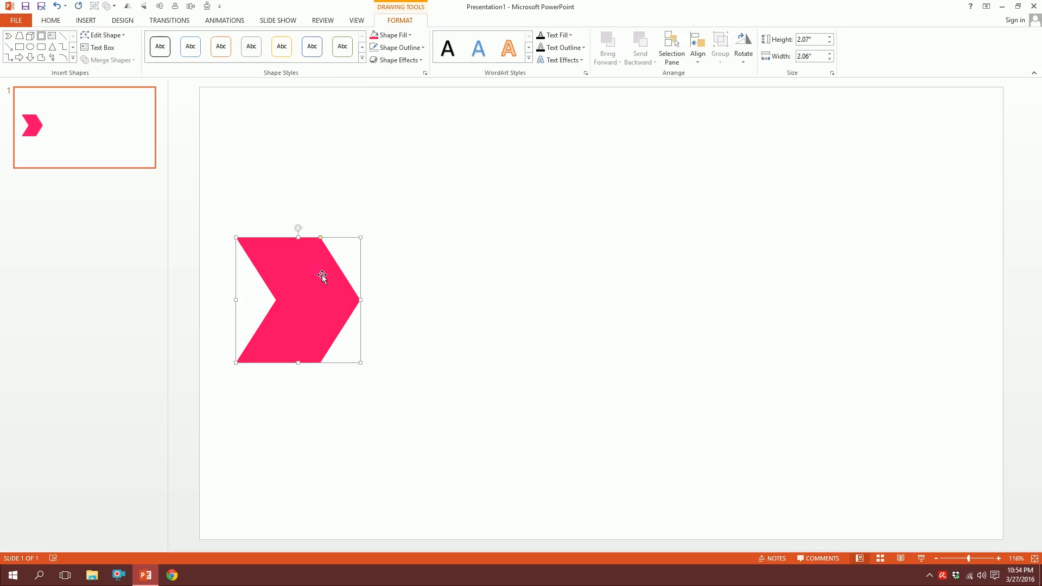
- Apply a Fade entrance to the chevron starting With Previous and lasting 02.00 seconds
click(224, 19)
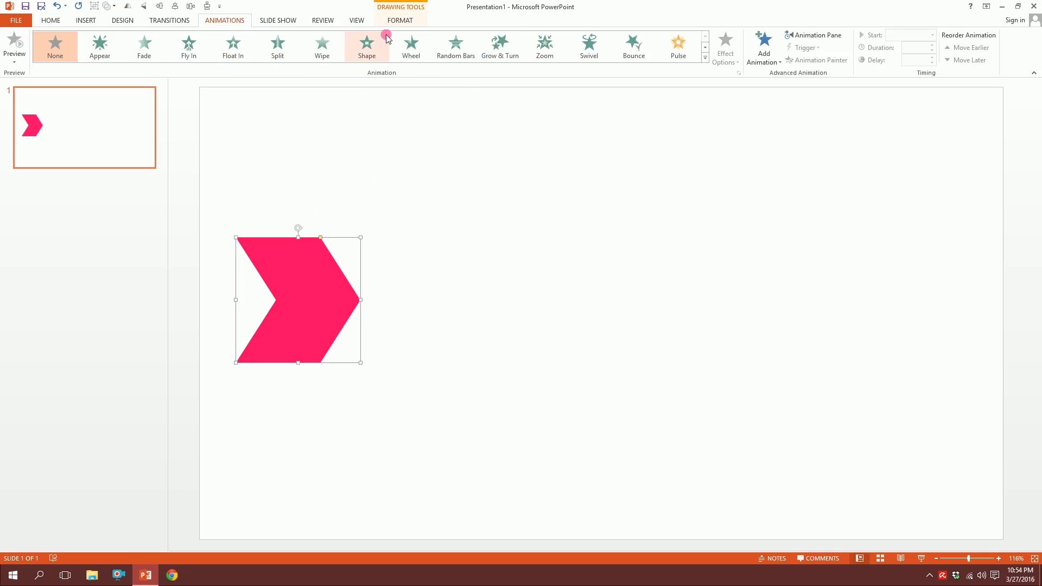
click(143, 46)
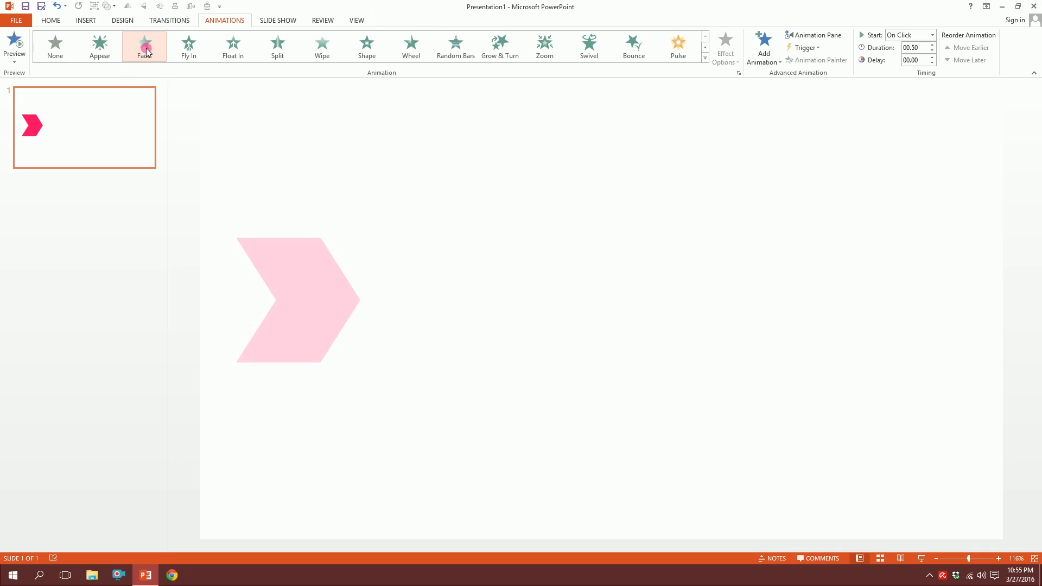
click(144, 43)
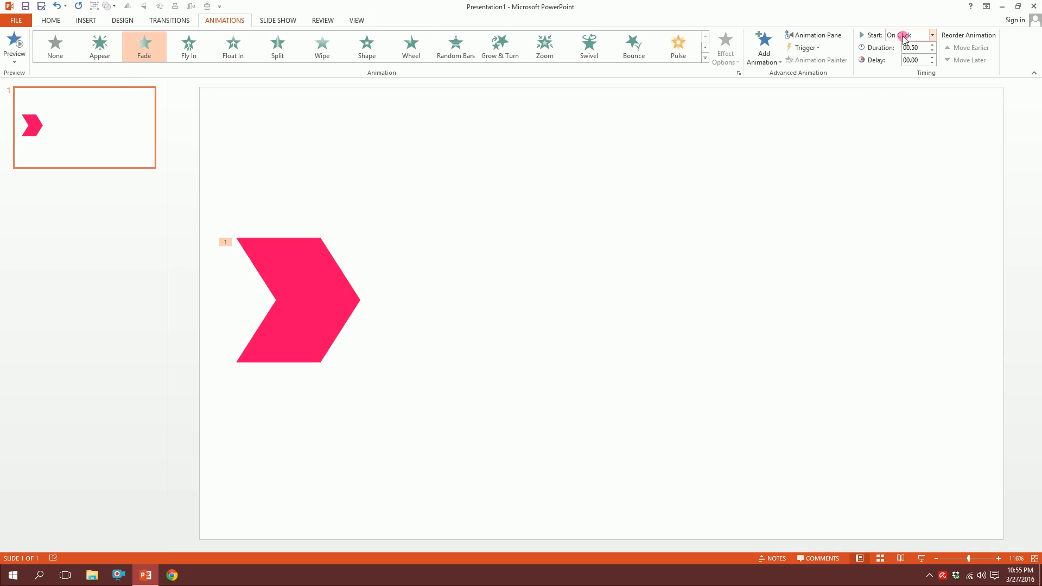
click(907, 35)
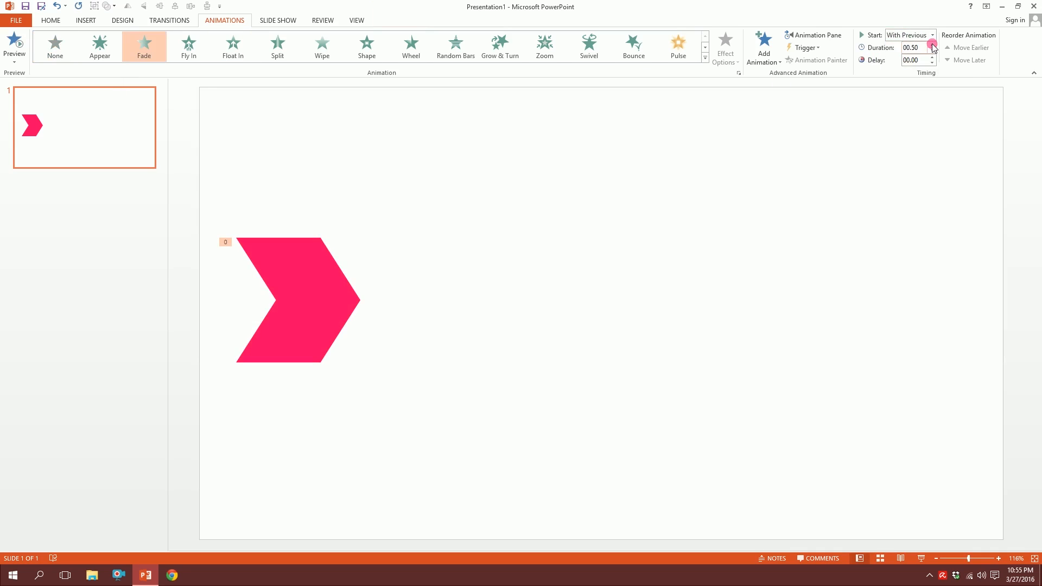
click(932, 44)
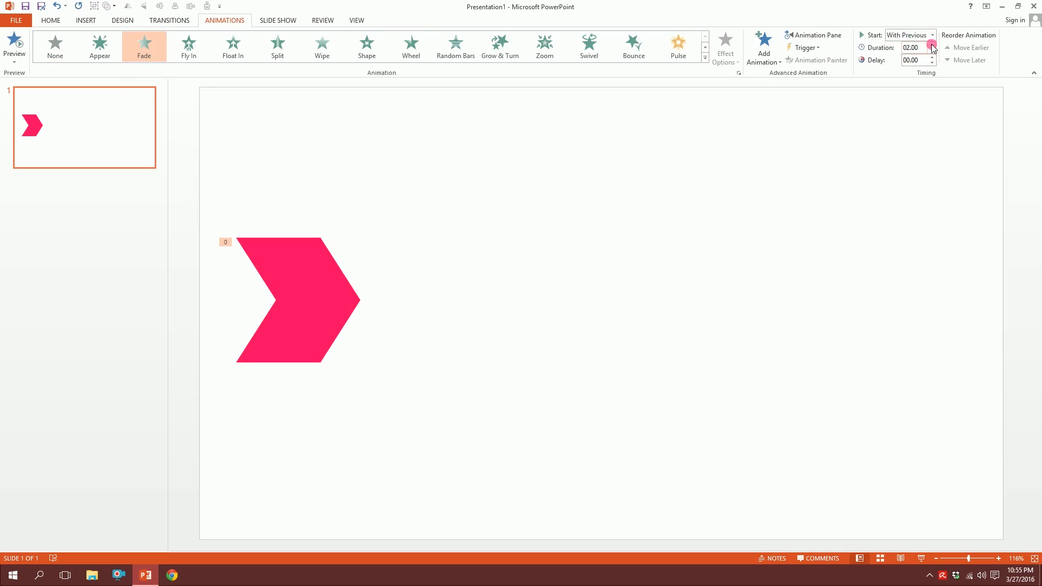
mouse_move(814, 35)
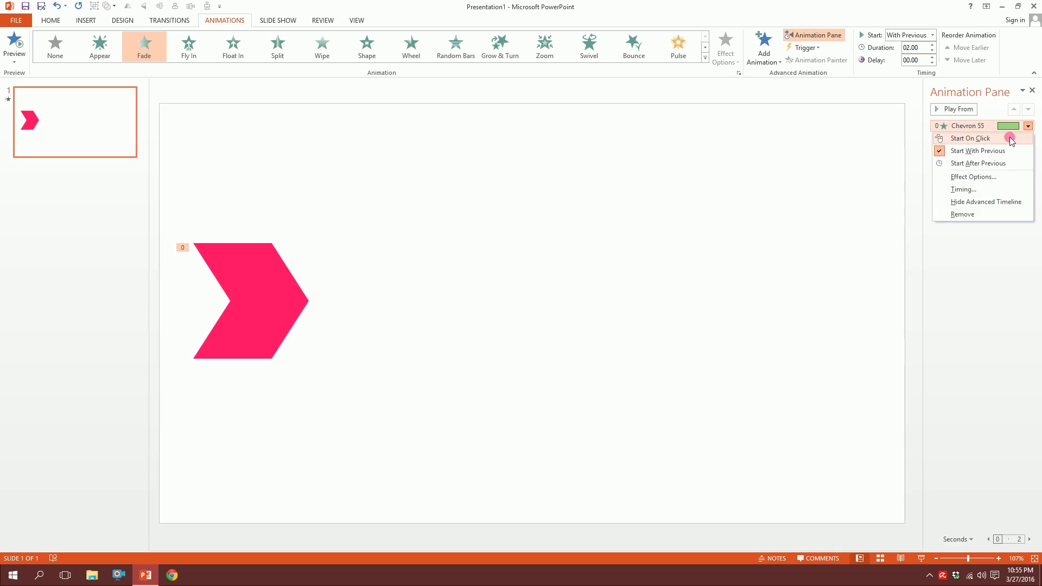
- Set a Repeat option in the fade's Timing dialog so the animation loops
click(963, 189)
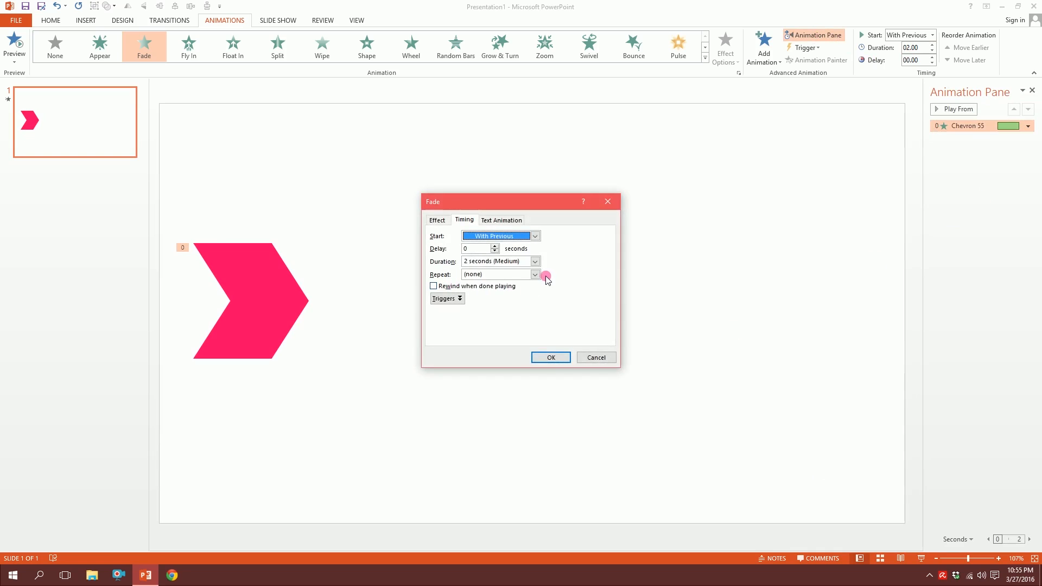
click(550, 357)
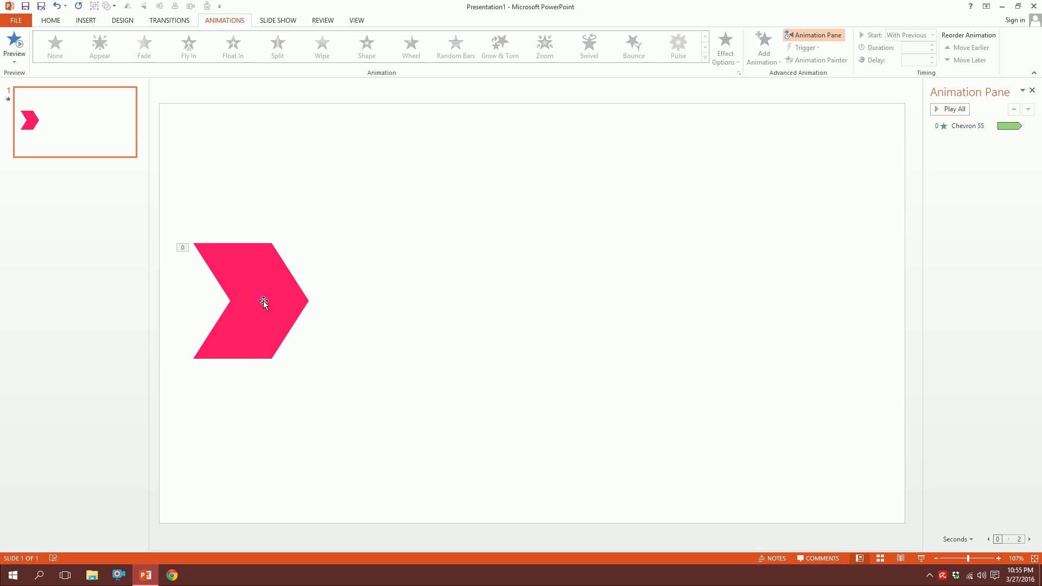
- Distribute the six selected chevrons horizontally so they are evenly spaced
click(144, 46)
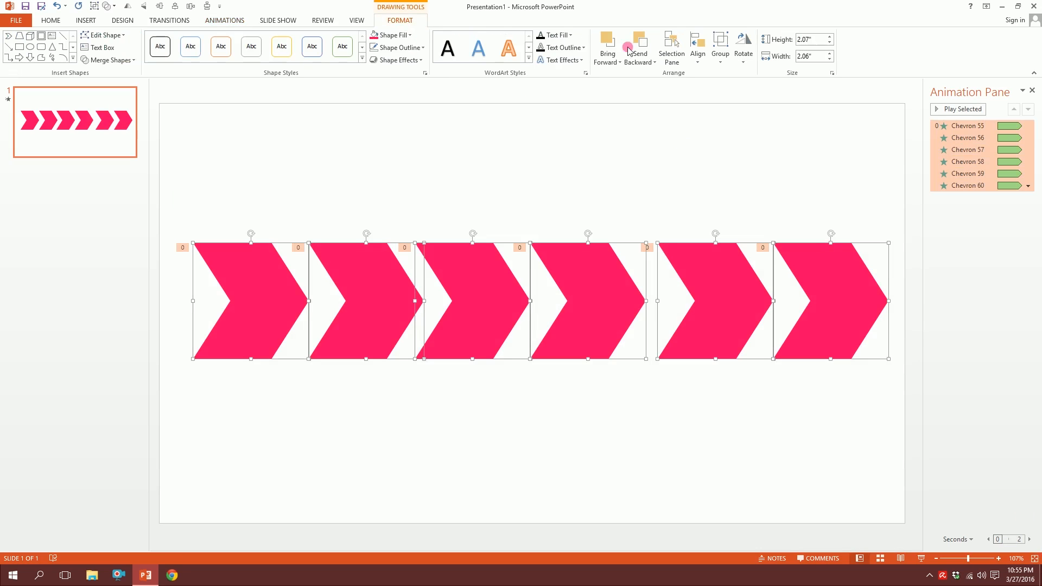
click(697, 47)
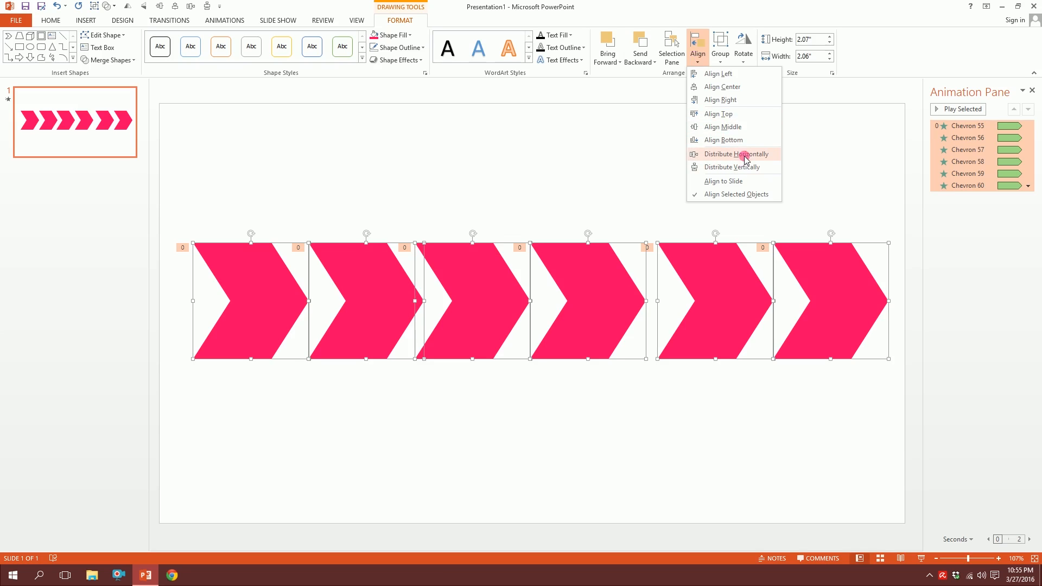
click(733, 153)
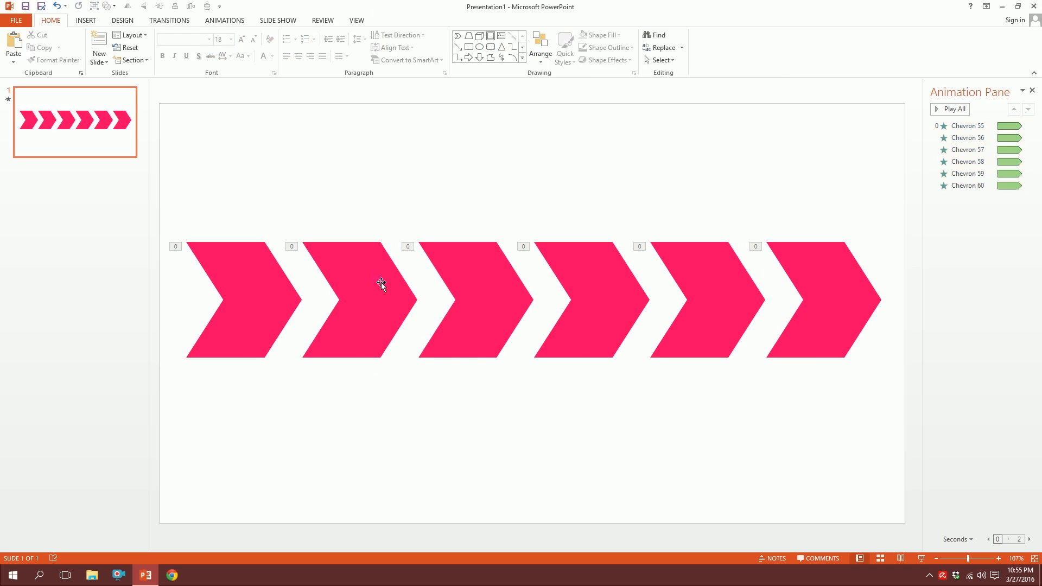
- Stagger the second to sixth chevrons' fade delays in 0.25 s steps up to 01.25
click(359, 300)
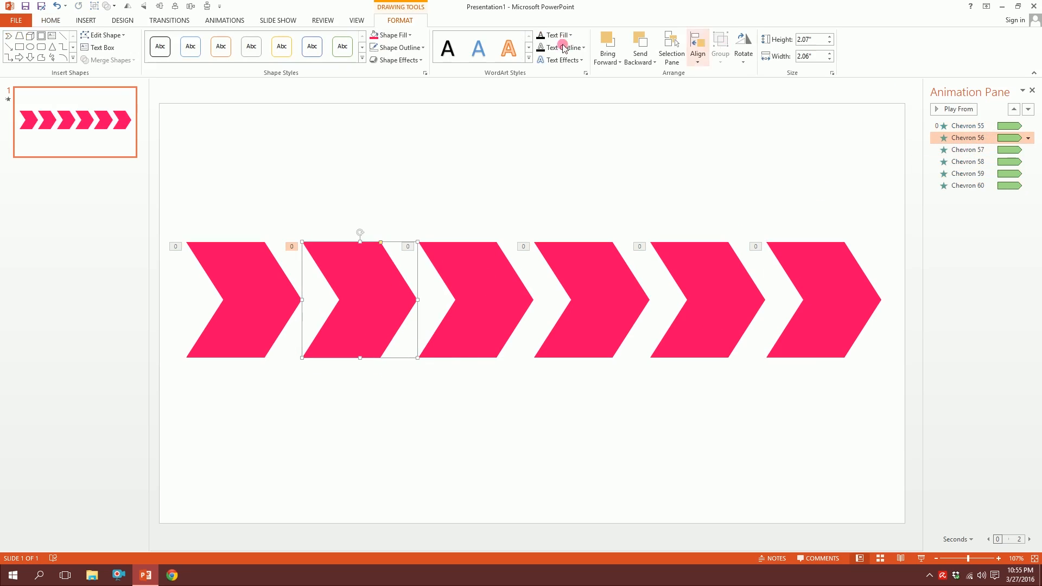
click(223, 19)
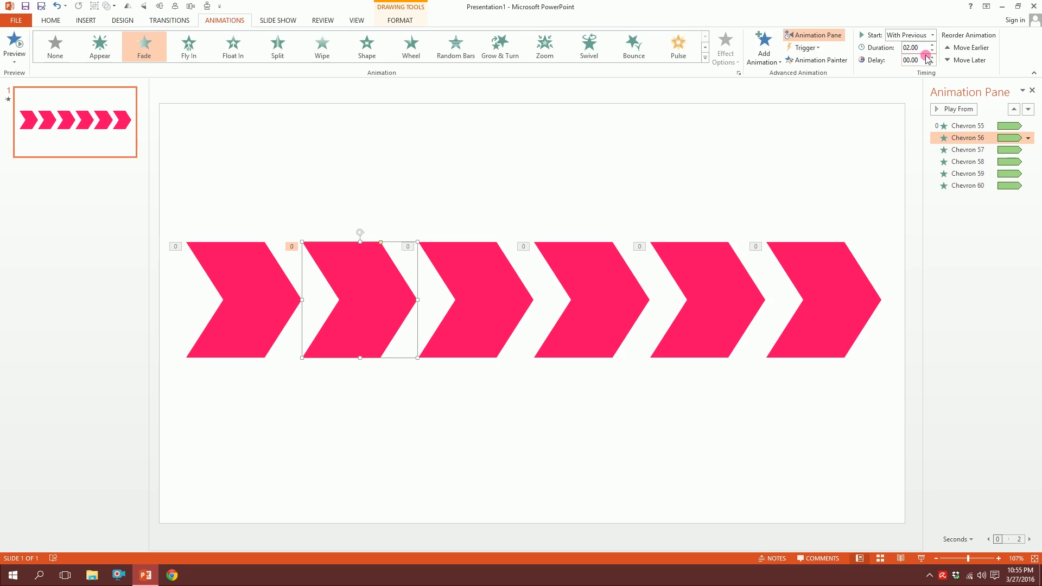
click(931, 57)
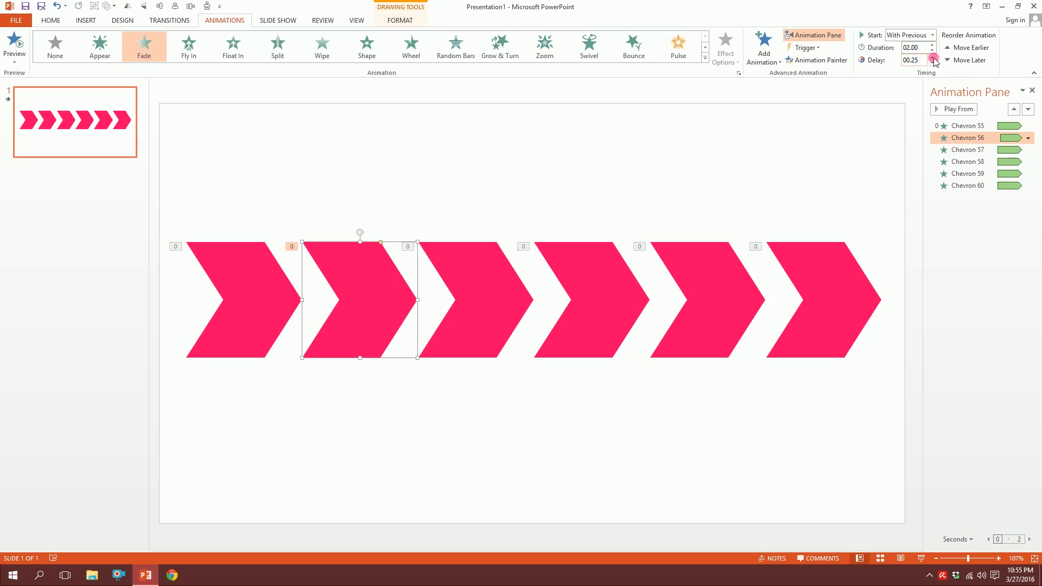
click(933, 58)
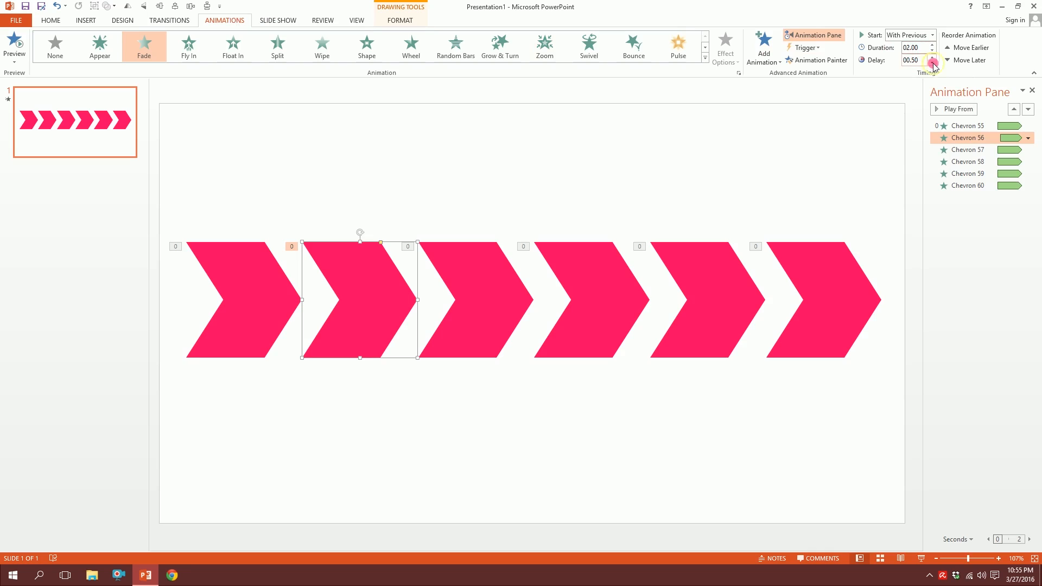
click(933, 63)
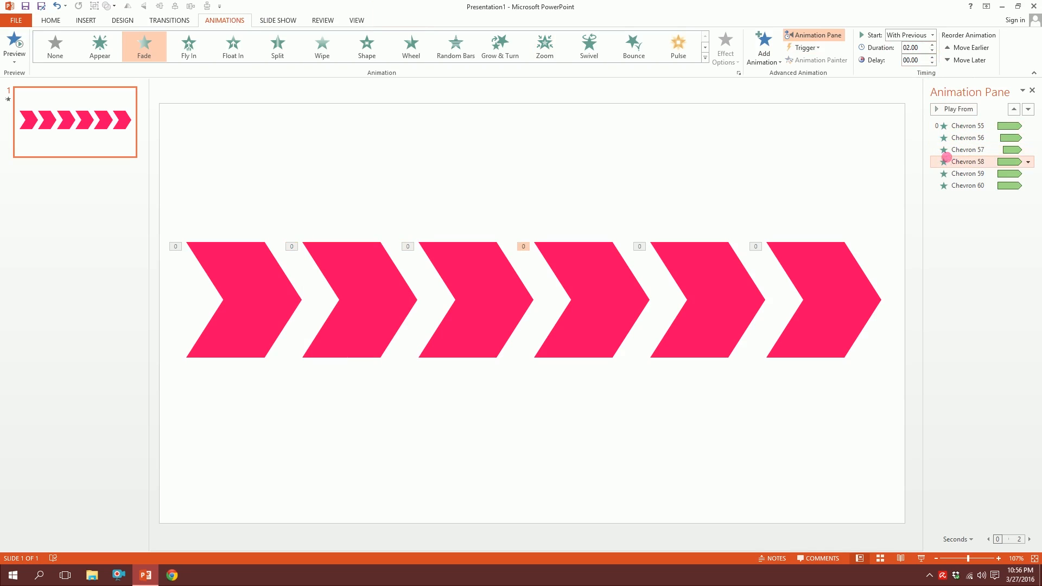
click(931, 58)
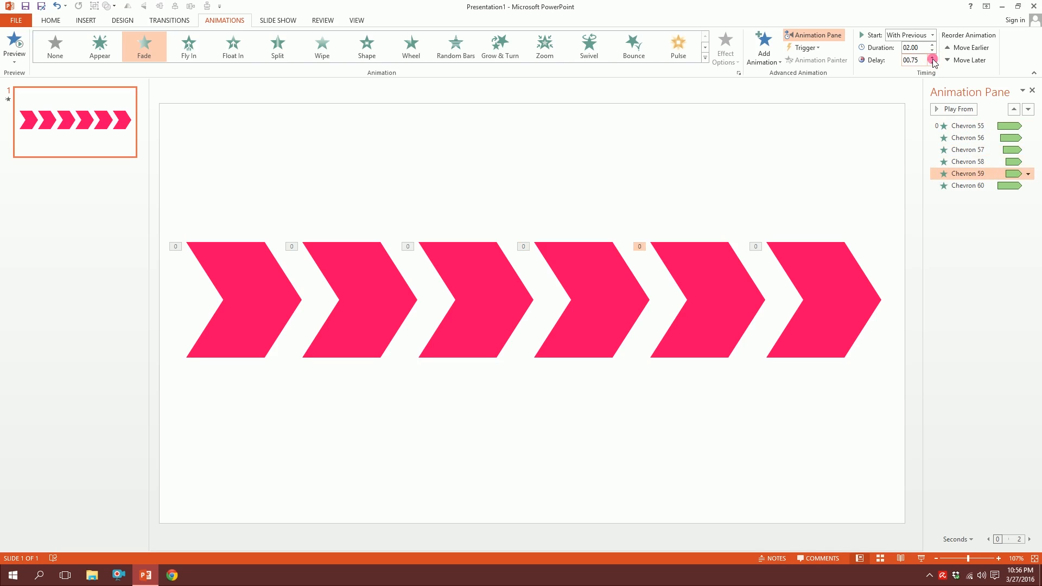
click(931, 63)
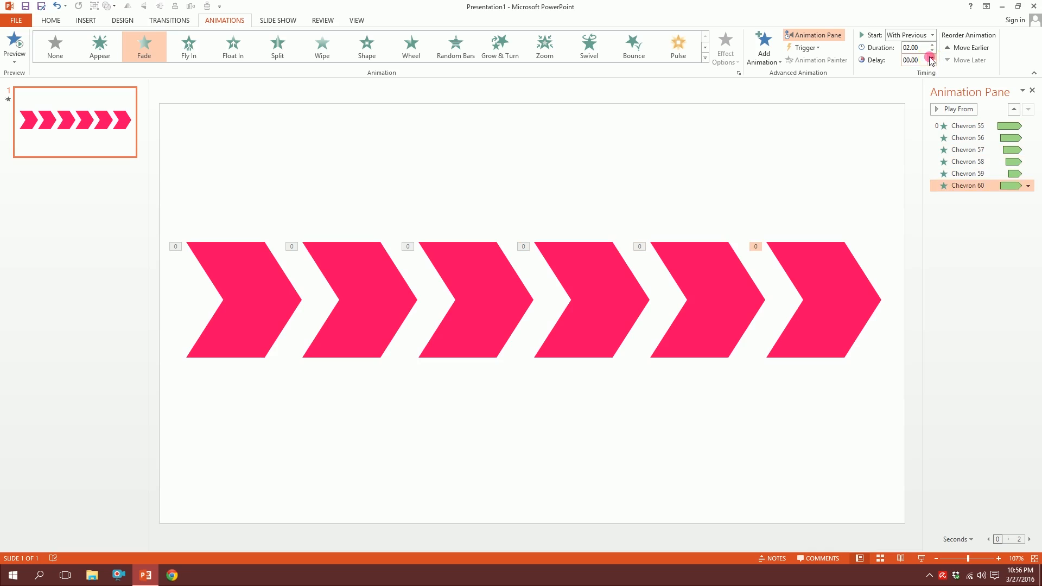
click(929, 58)
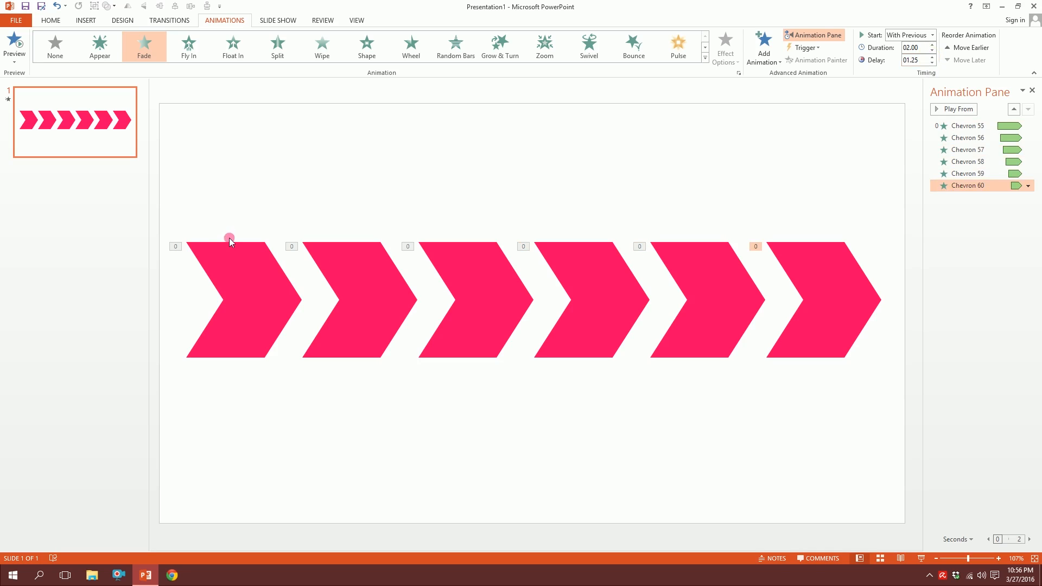
click(229, 300)
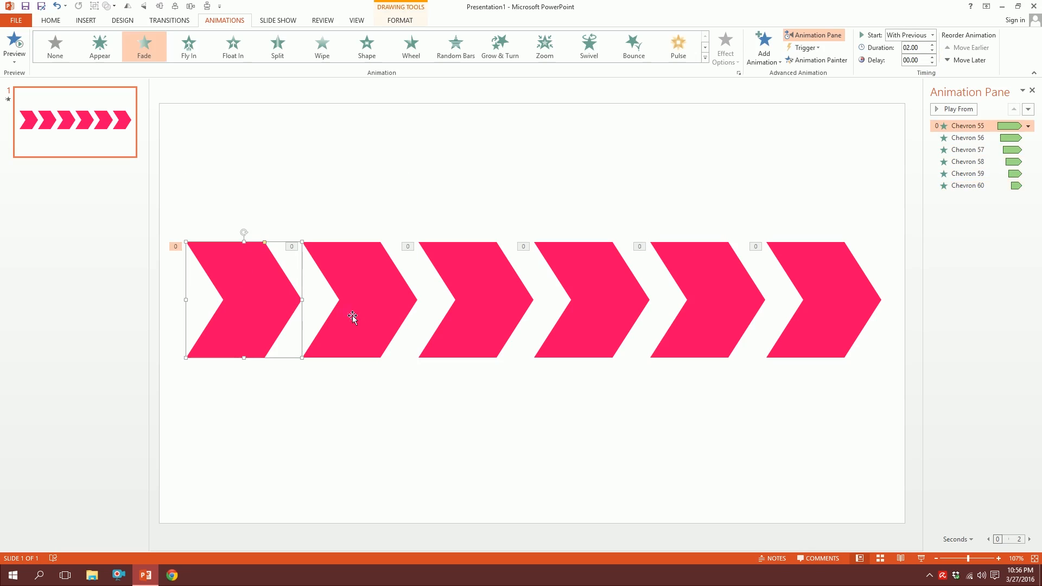
- Narrow all chevrons and delay the two new ones' fades to 01.25 and 01.50 seconds
click(172, 193)
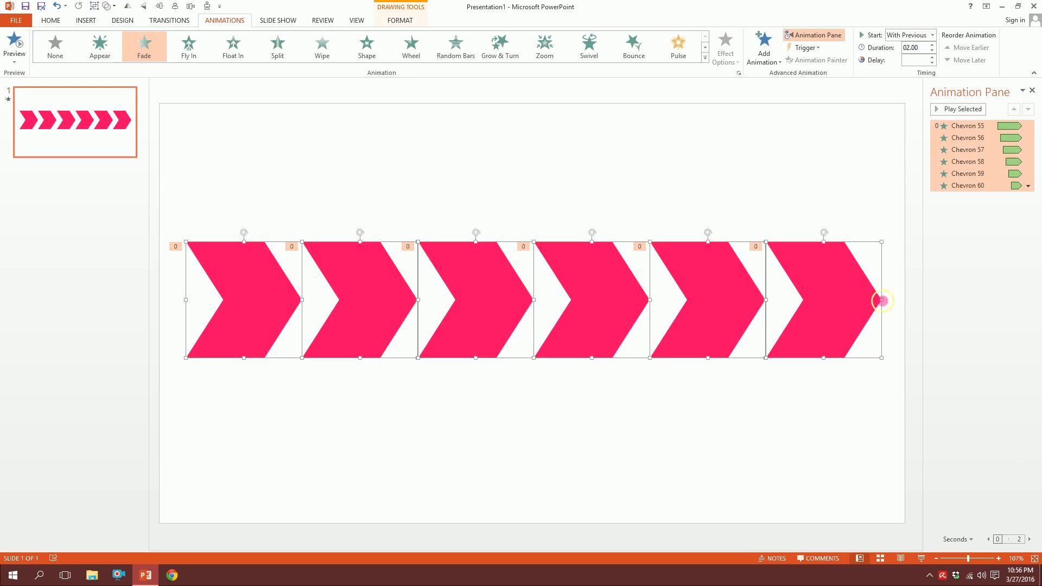
click(318, 214)
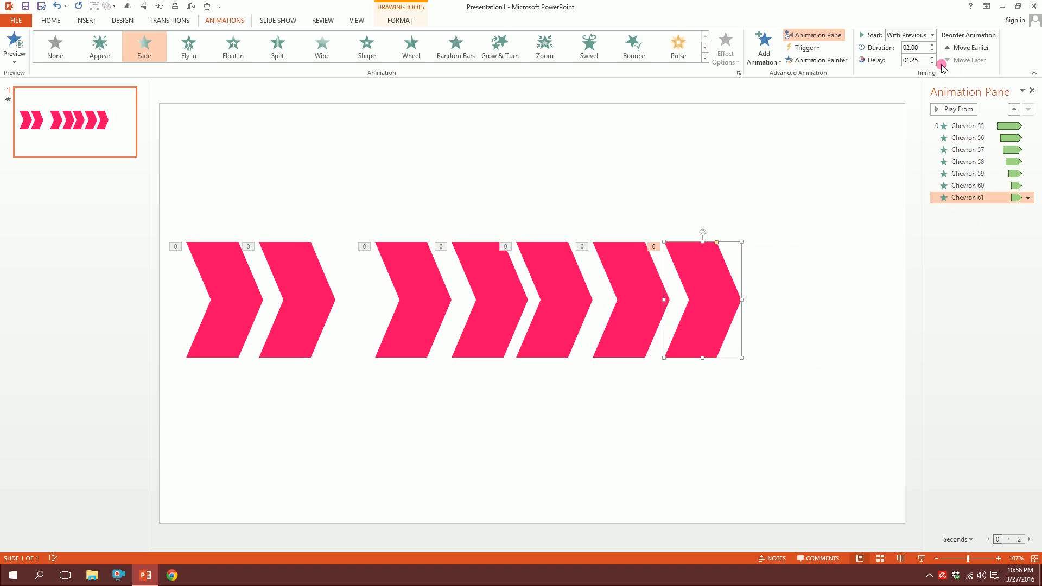
click(933, 58)
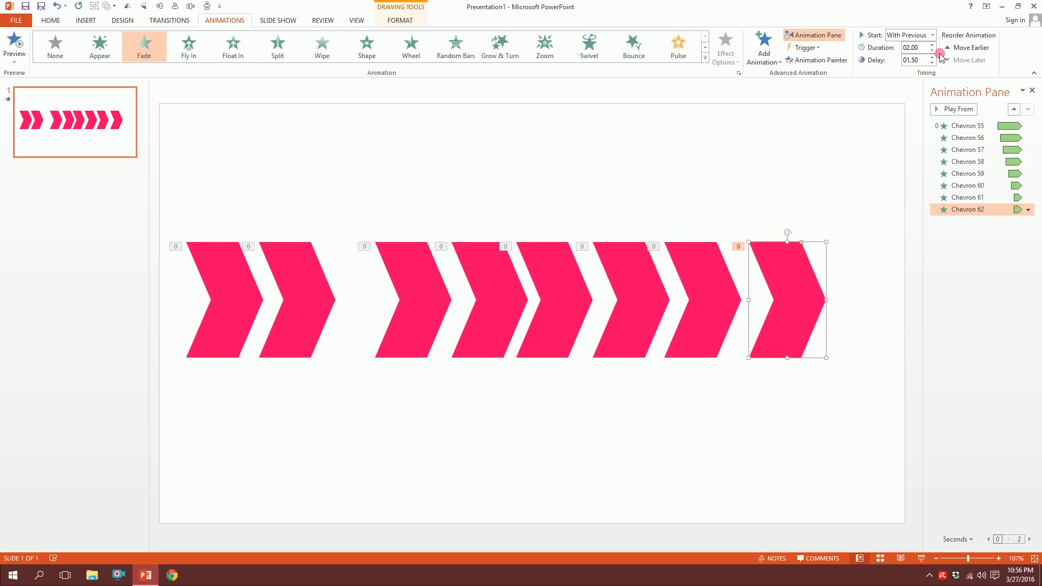
click(192, 198)
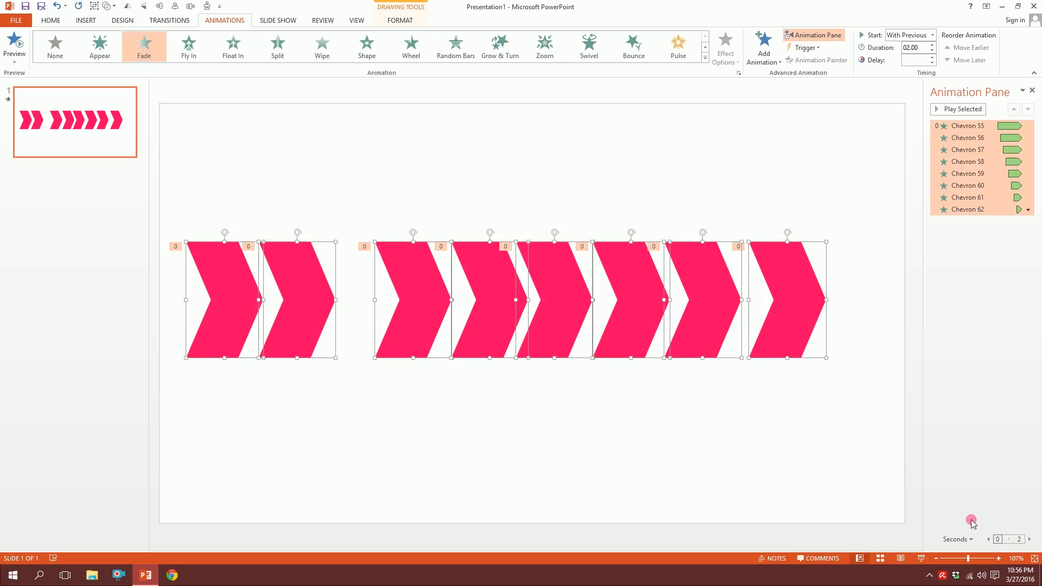
- Distribute all eight chevrons horizontally into one evenly spaced row
click(697, 46)
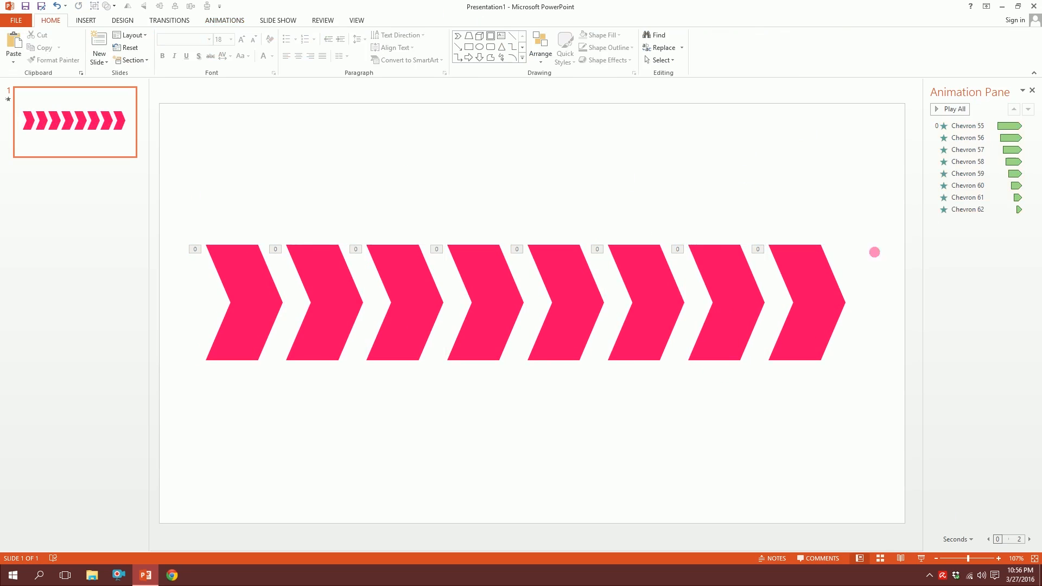
mouse_move(1016, 226)
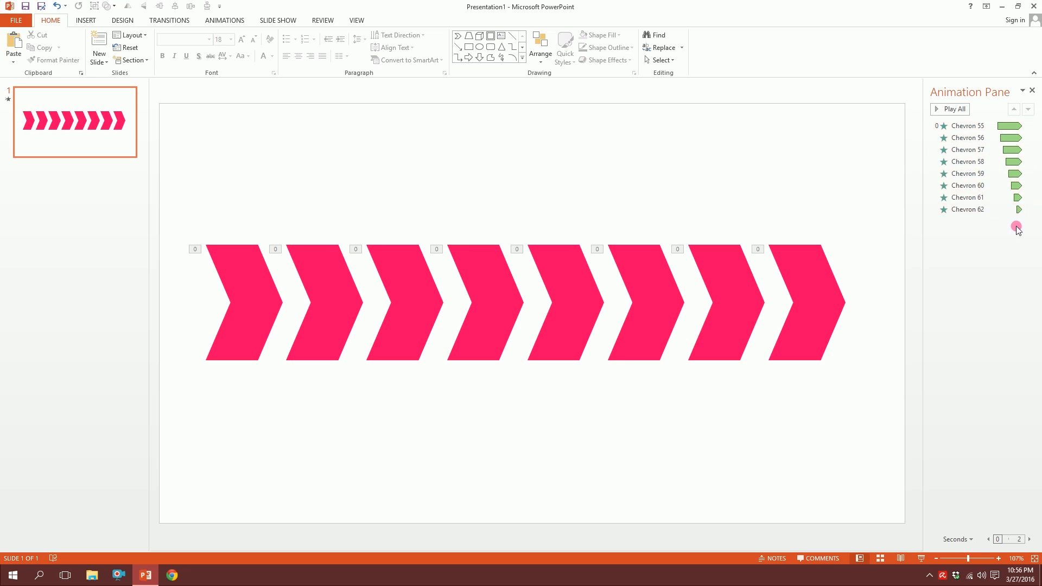